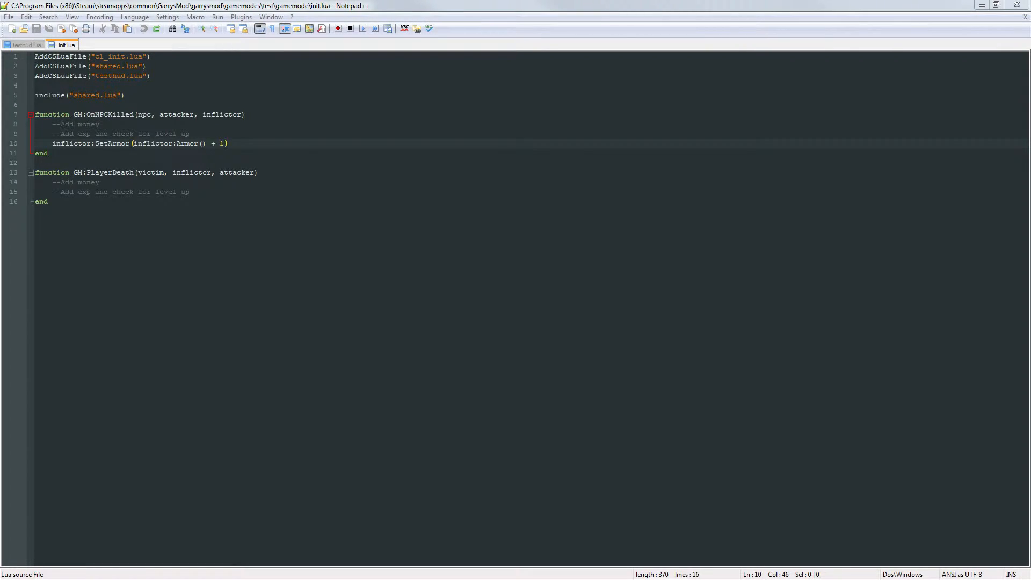
Remove the armor-raising SetArmor line from OnNPCKilled in init.lua
left_click(27, 45)
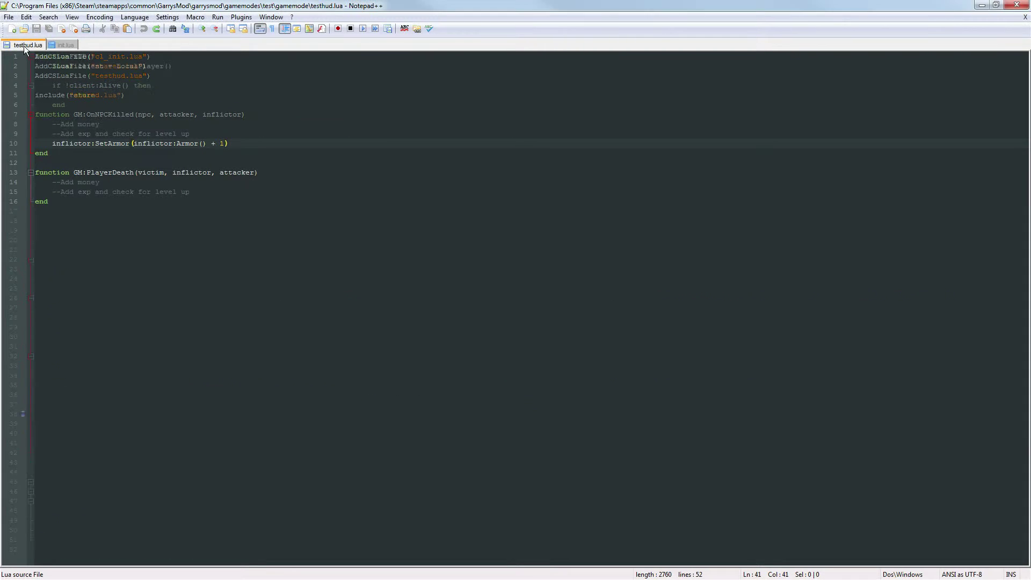
left_click(64, 44)
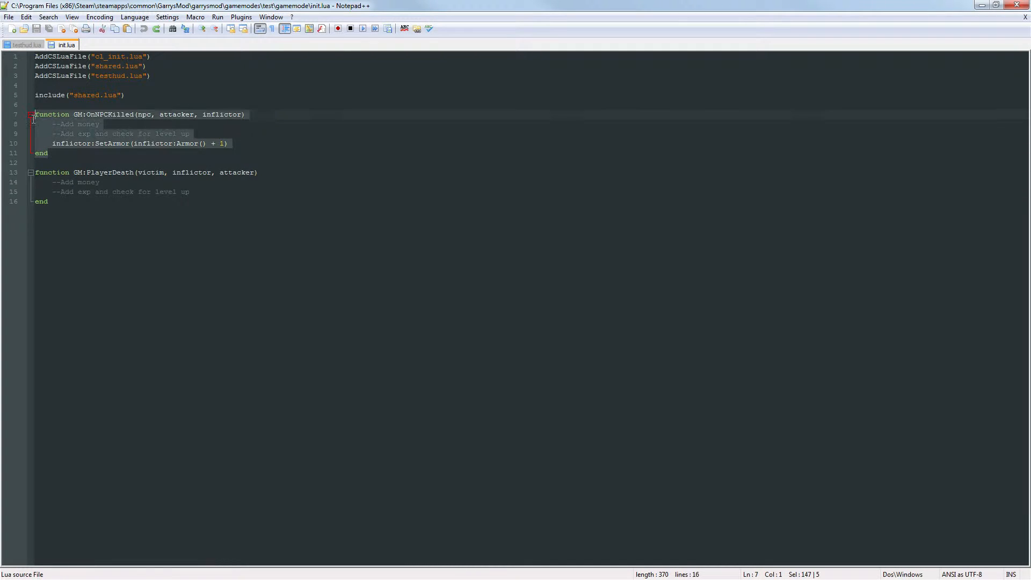
left_click(47, 153)
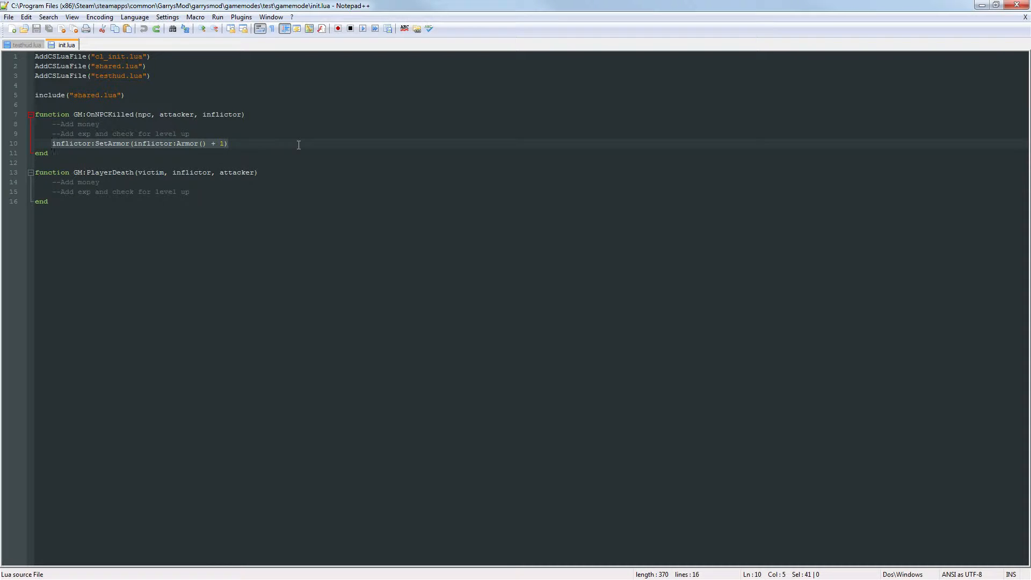
key("Delete")
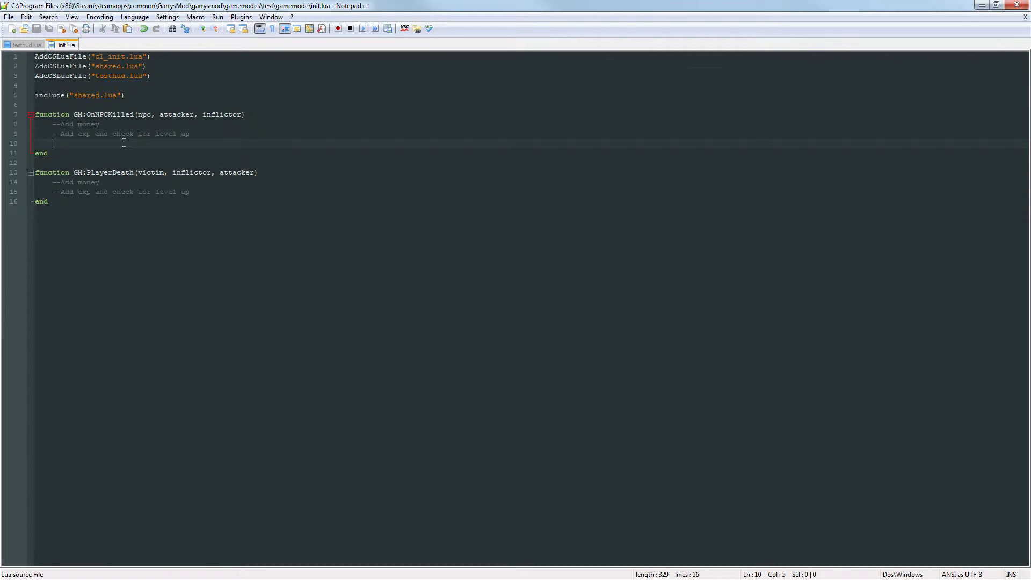
Write attacker:SetNWInt("playerMoney", 100) in its place
type("attacker:")
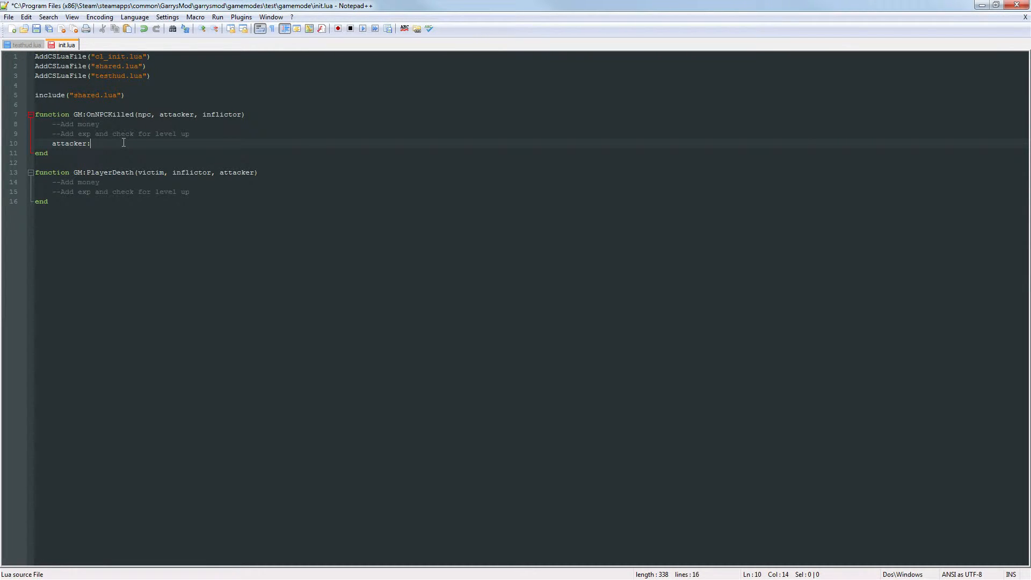
type("SetNWInt")
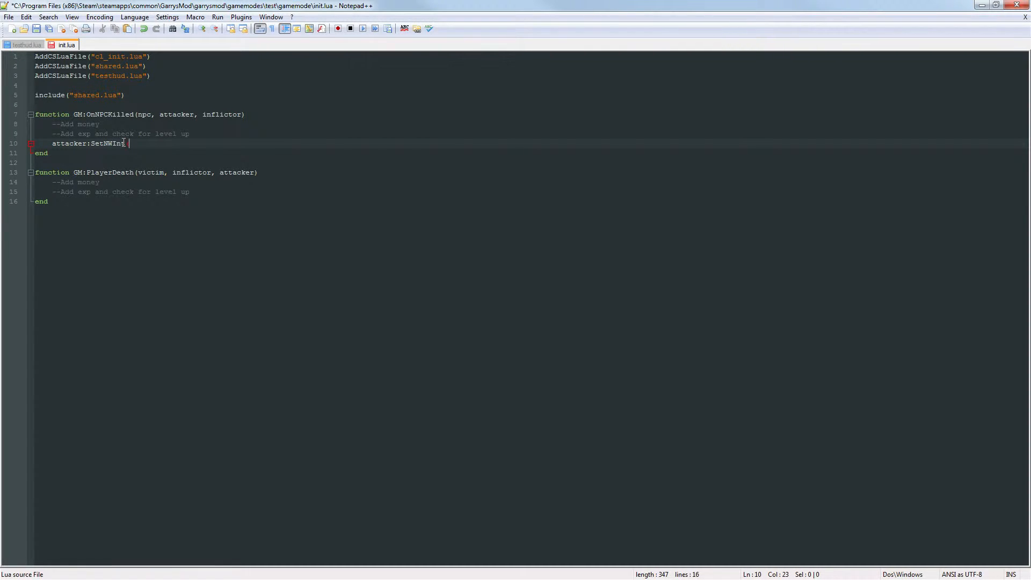
type("(\"")
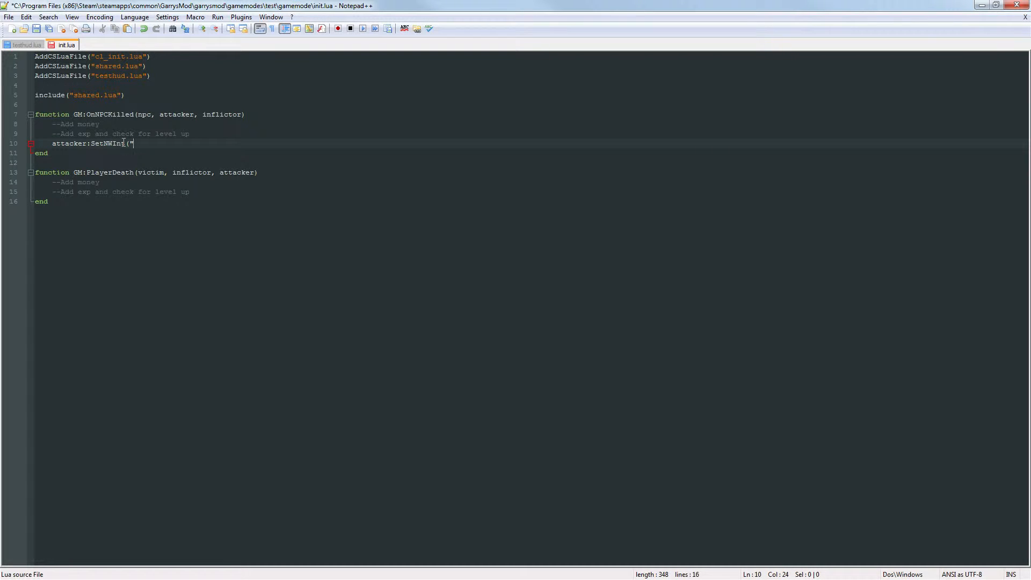
type("player")
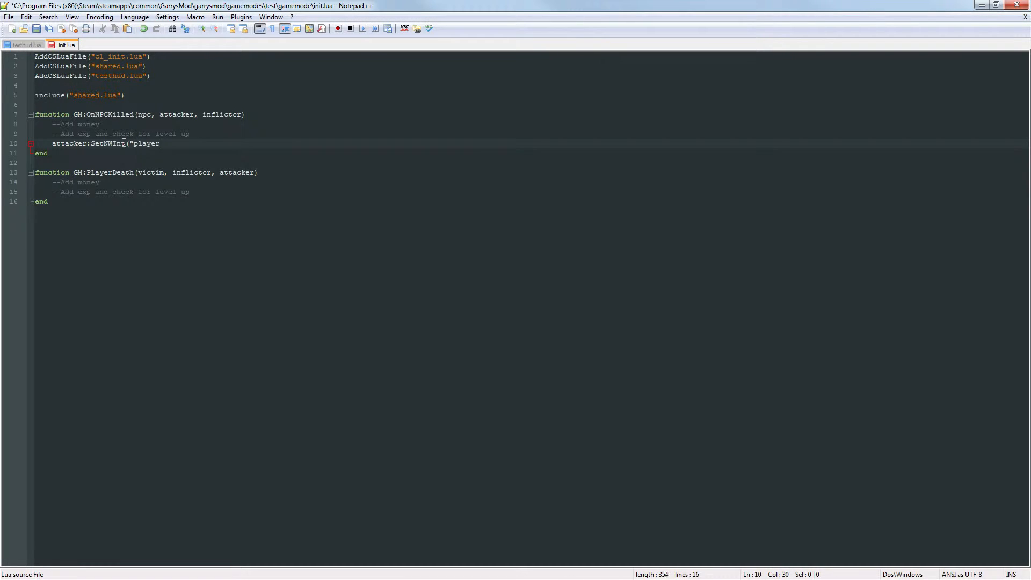
type("Money\"")
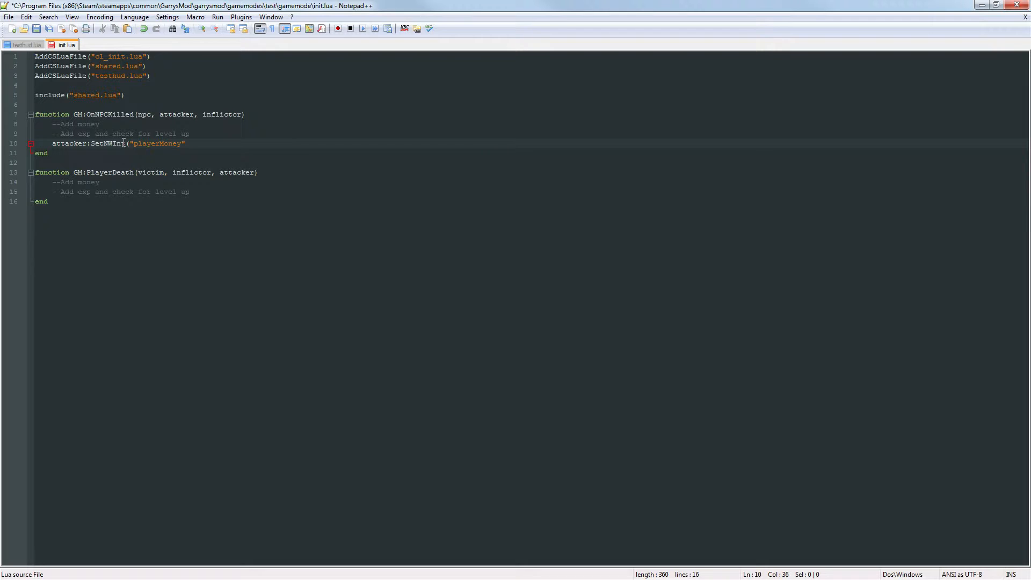
type(",")
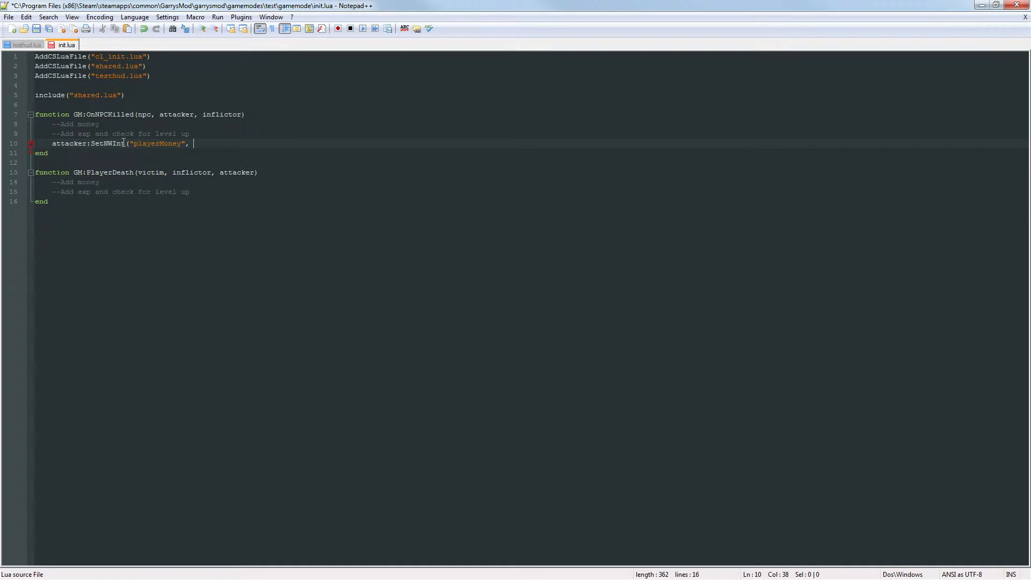
type("100)")
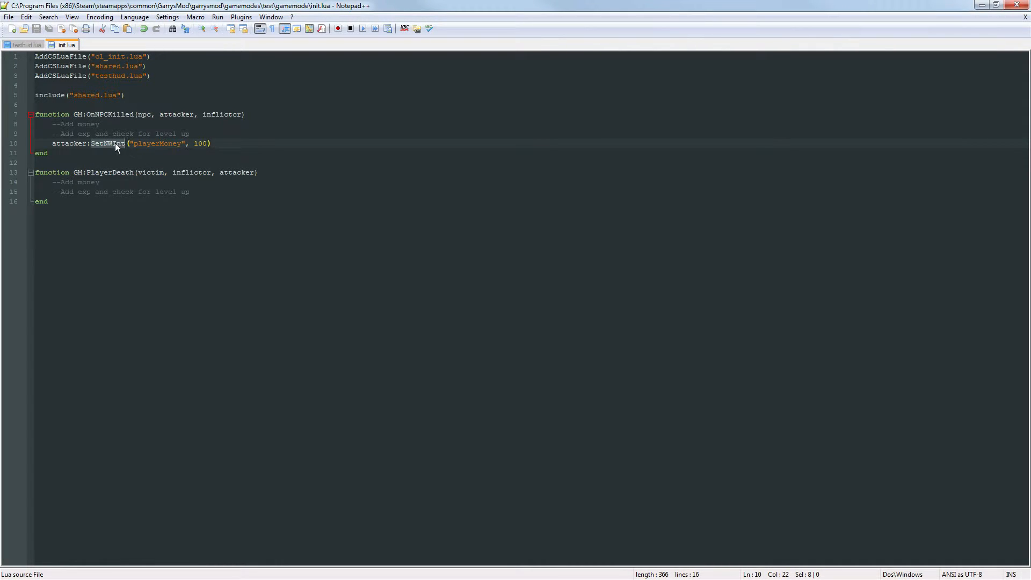
mouse_move(109, 146)
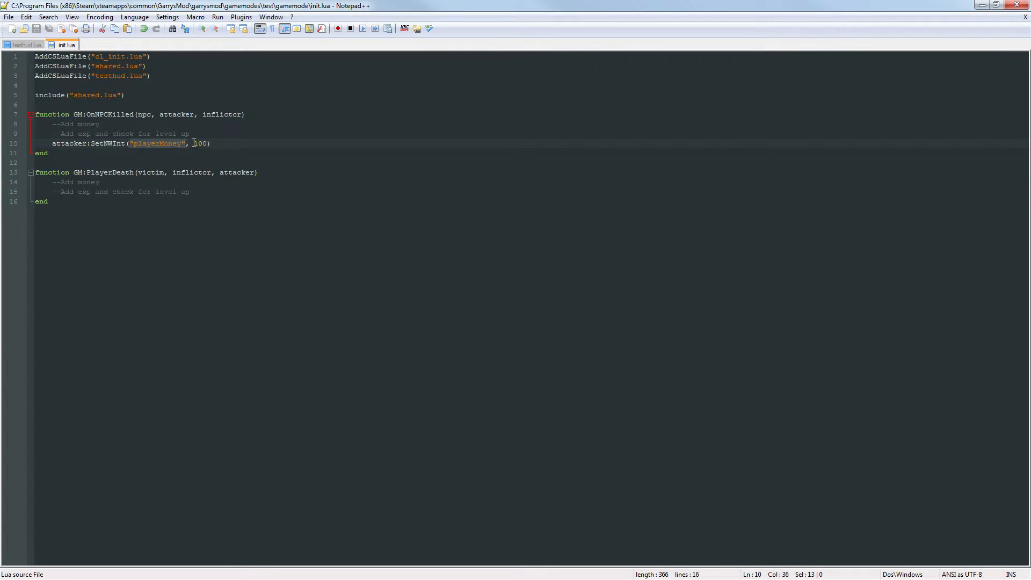
left_click(366, 148)
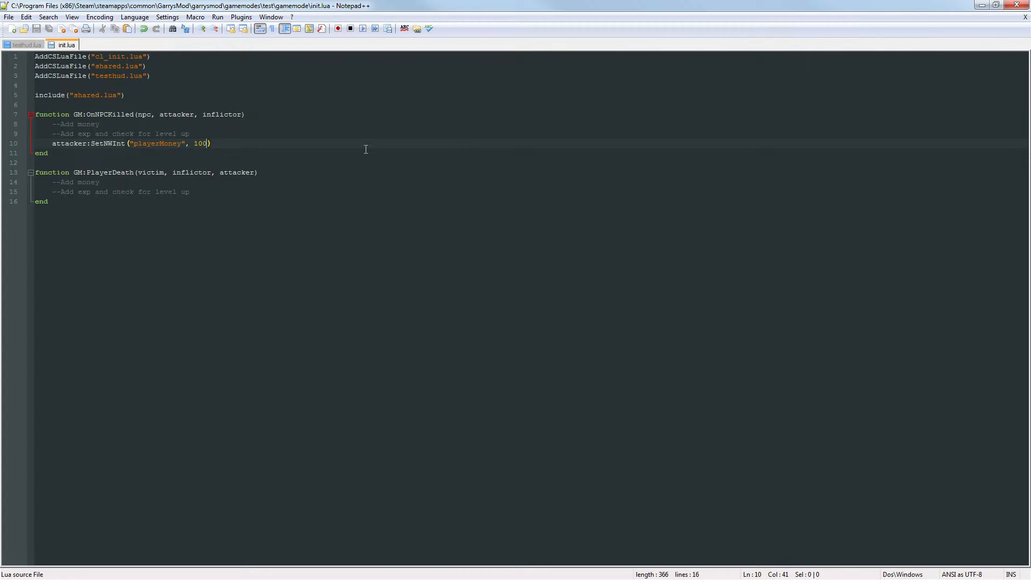
Replace the flat 100 with attacker:GetNWInt("playerMoney") plus 100 so kills add money
key("Backspace")
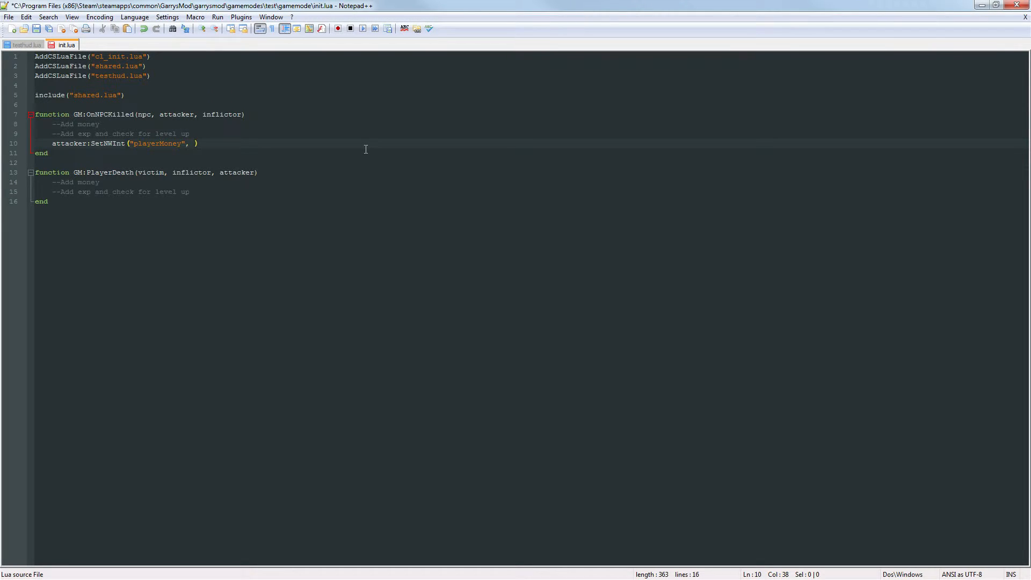
type("attacker")
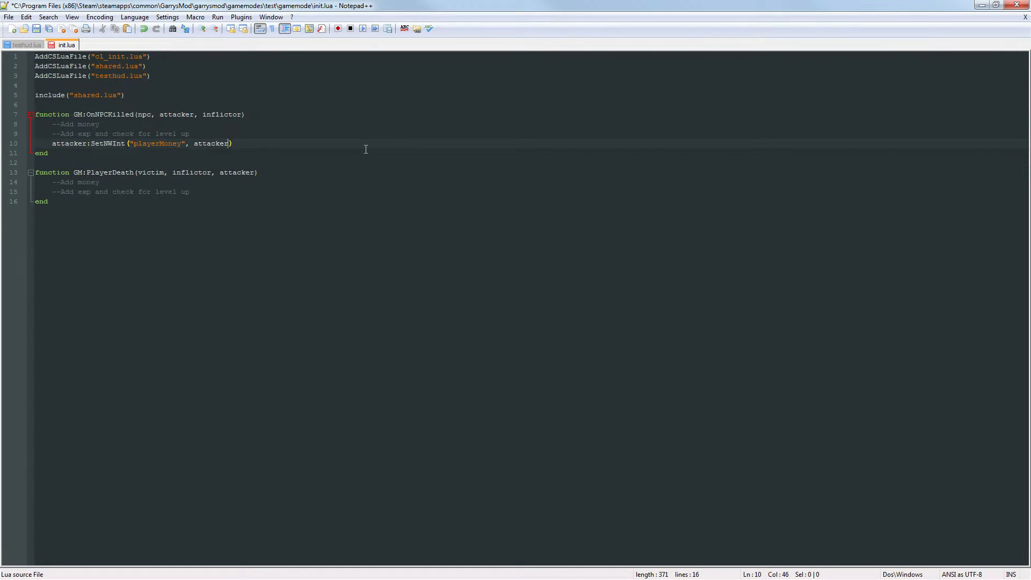
type(":GetNWInt(")
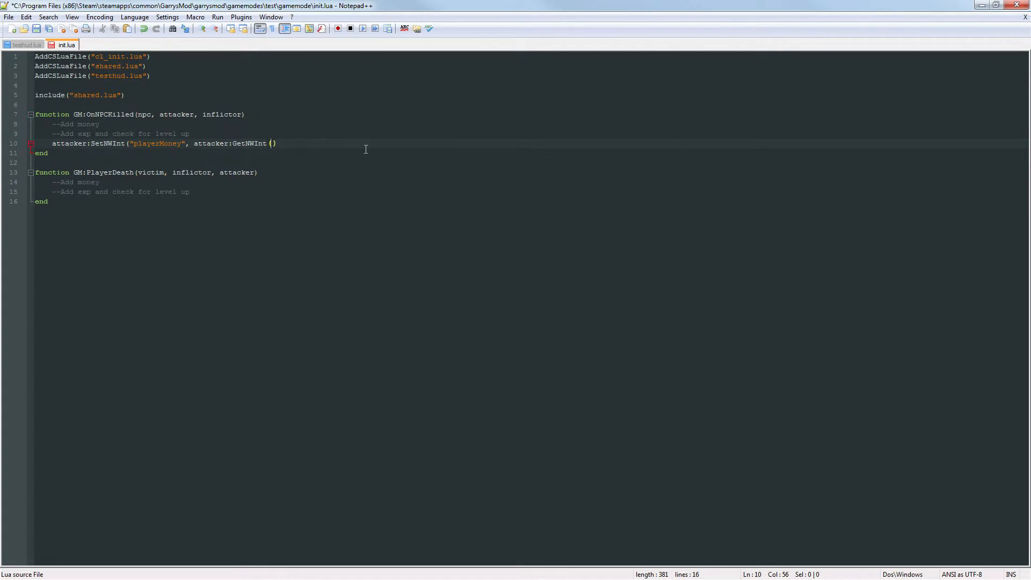
type("\"")
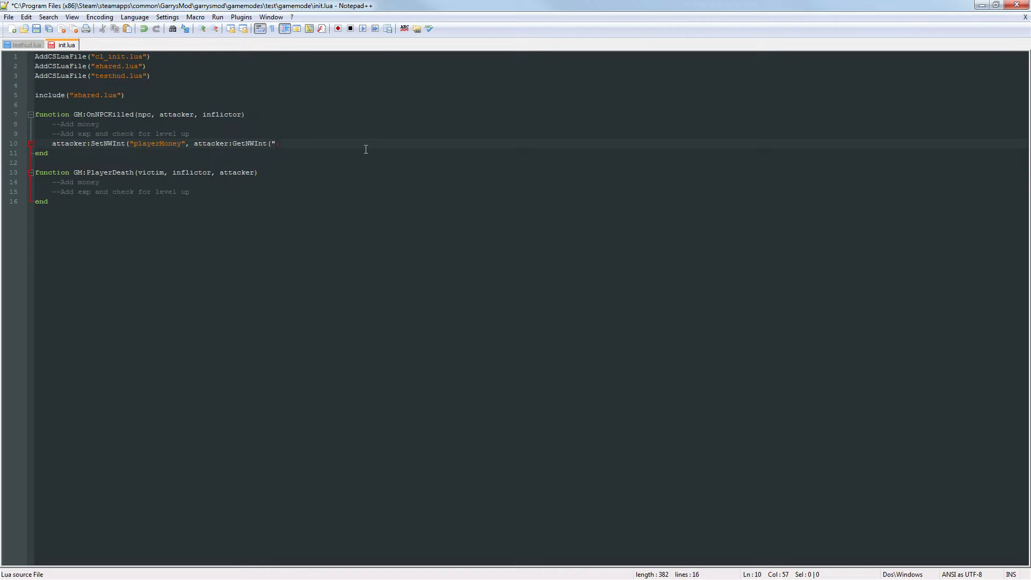
type("playerMoney")
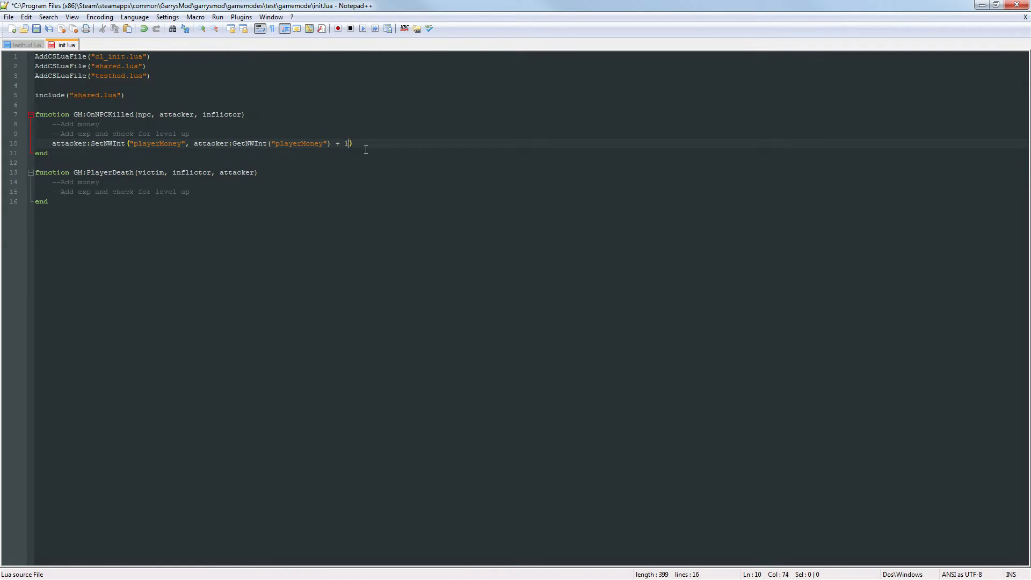
type("00")
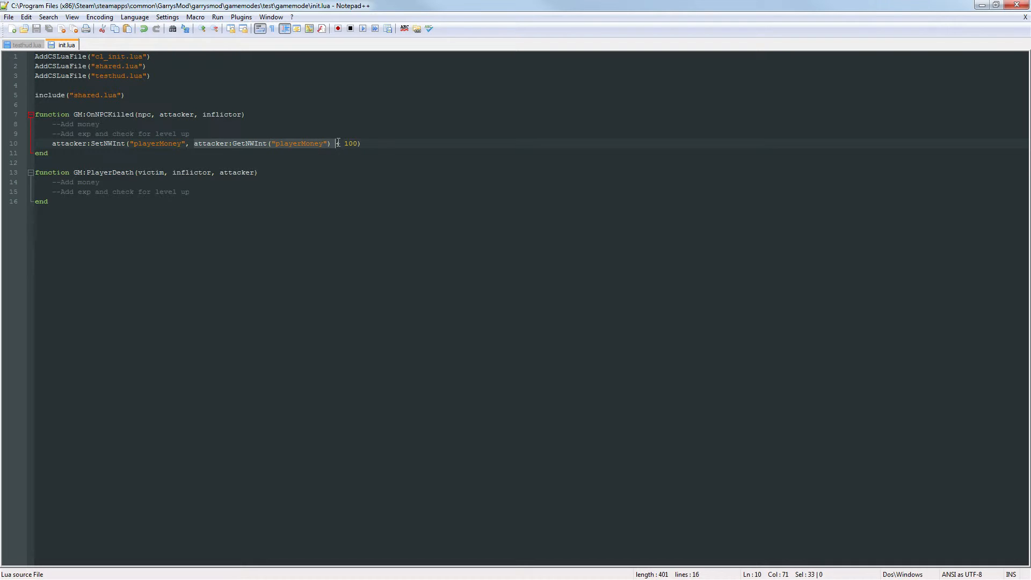
Finish the + 100 expression so PlayerDeath can reuse the same money line
type("+")
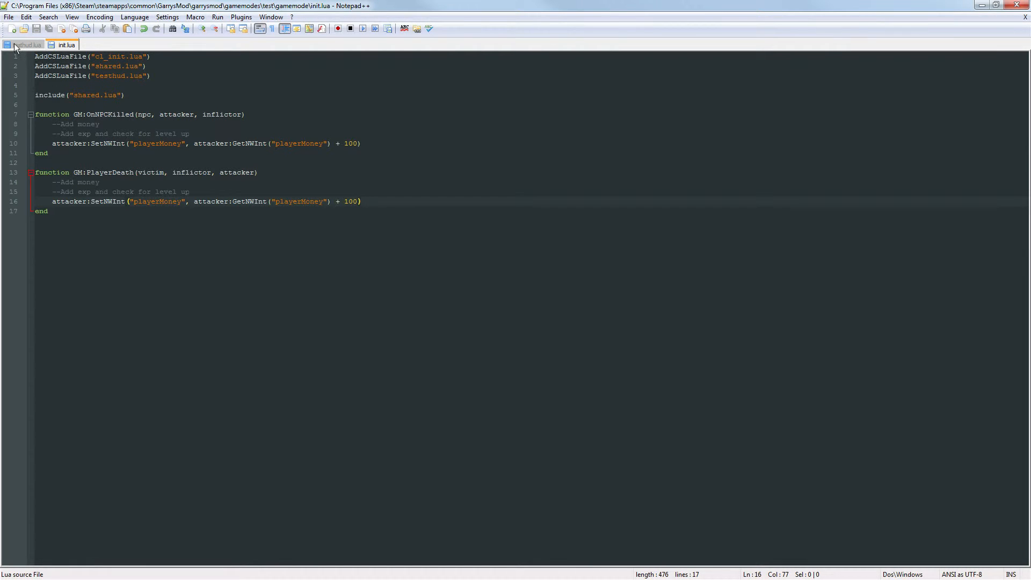
In testhud.lua, replace TOTALMONEY with client:GetNWInt("playerMoney") for the money readout
left_click(26, 45)
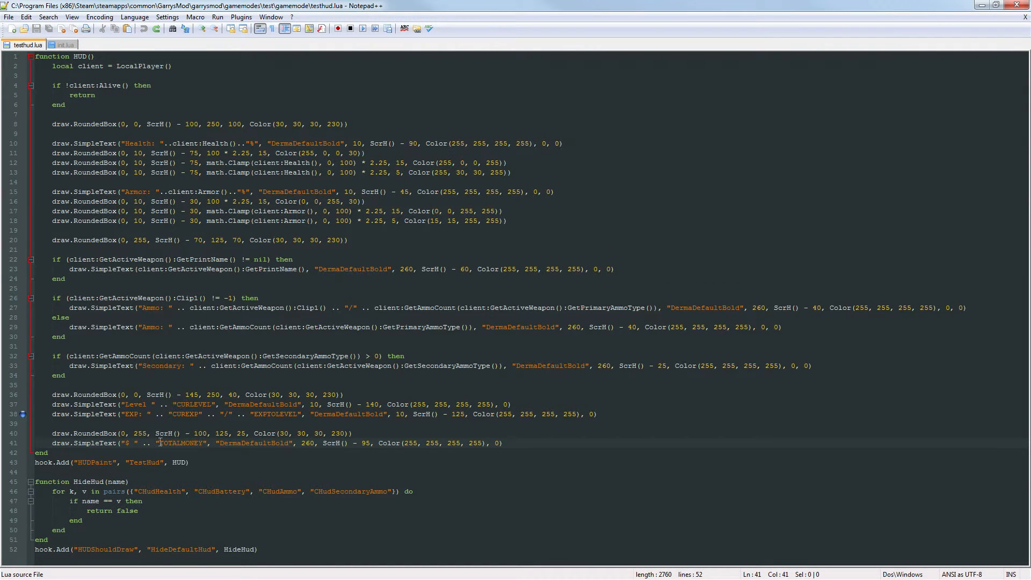
double_click(182, 442)
type("c")
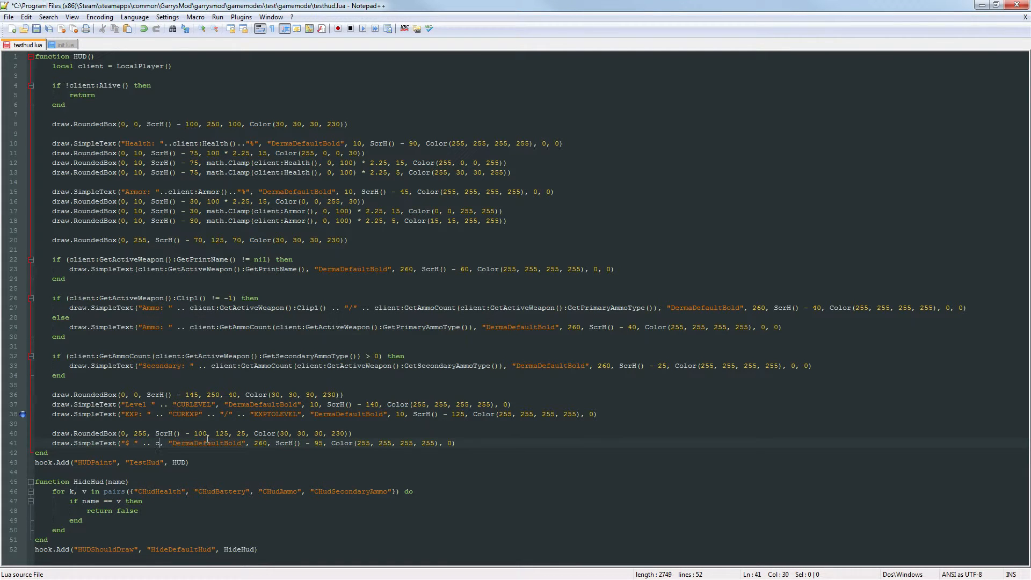
type("lient:")
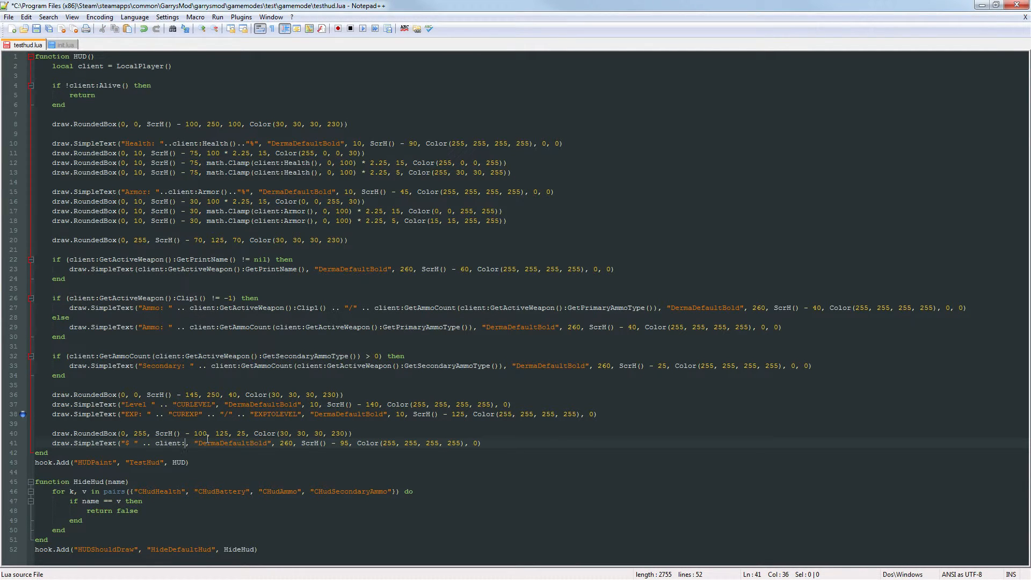
type("GetNWInt")
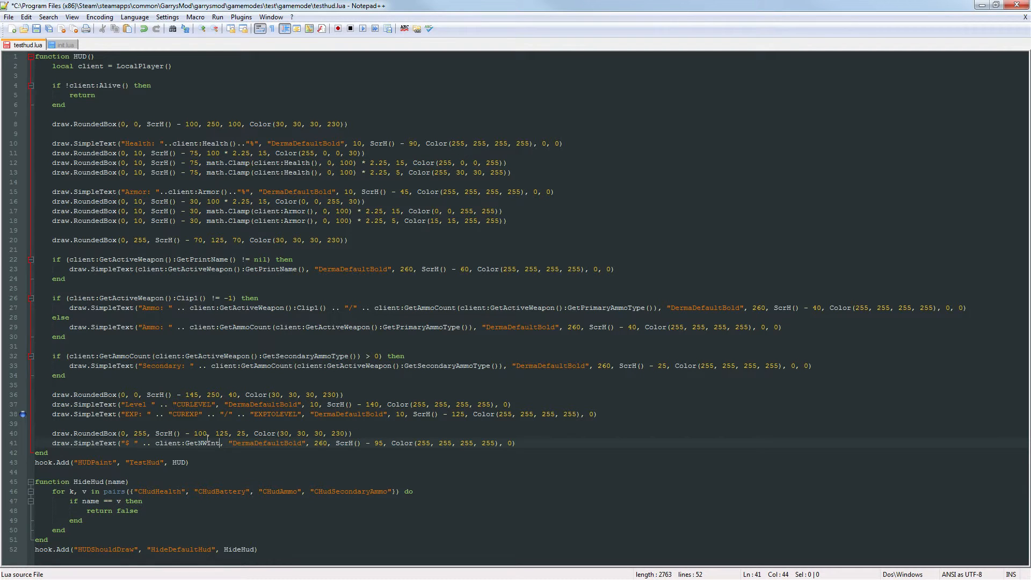
type("(\"playerMoney")
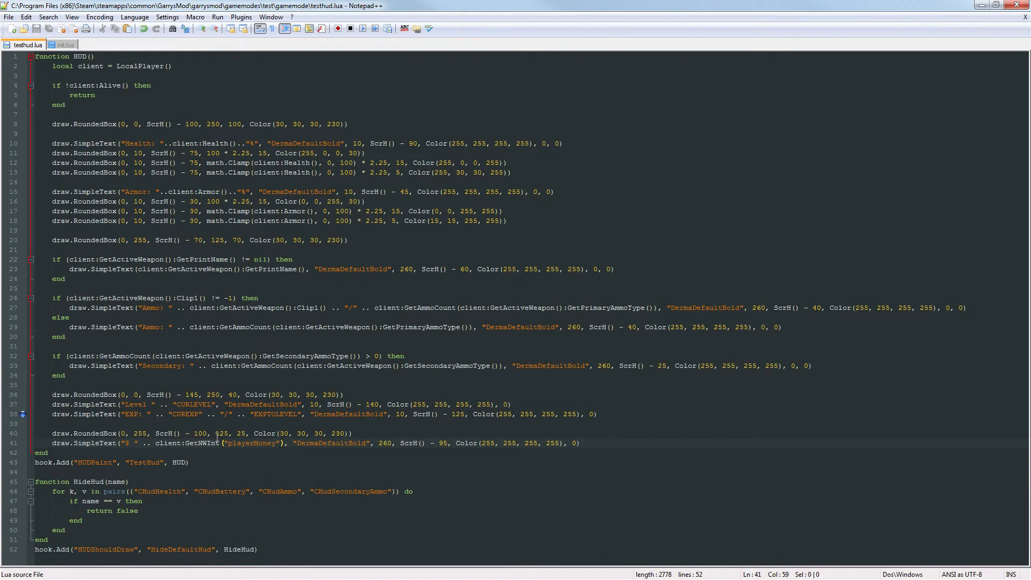
double_click(252, 443)
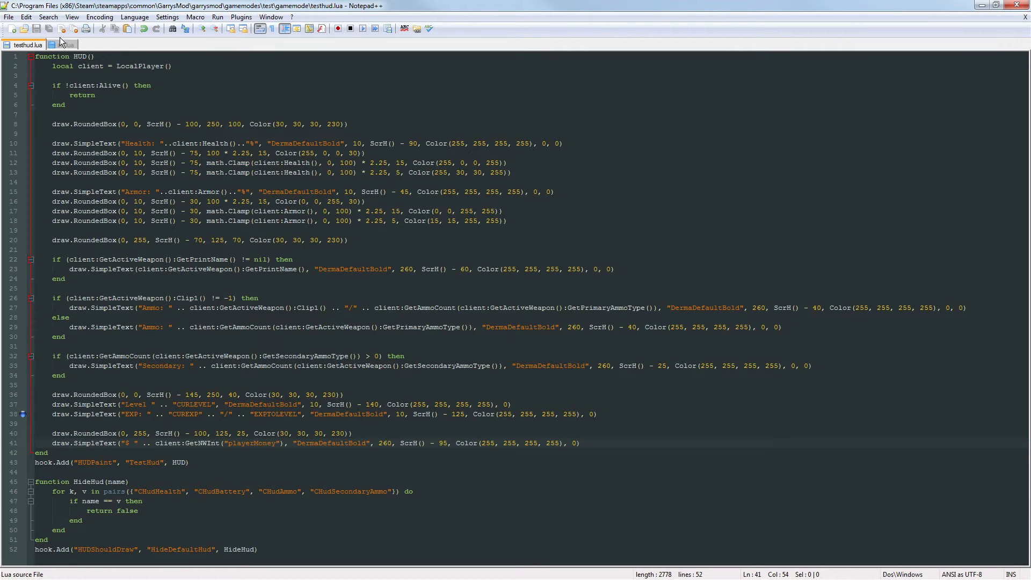
Return to the init script before testing the gamemode's $ 300 HUD readout
left_click(65, 44)
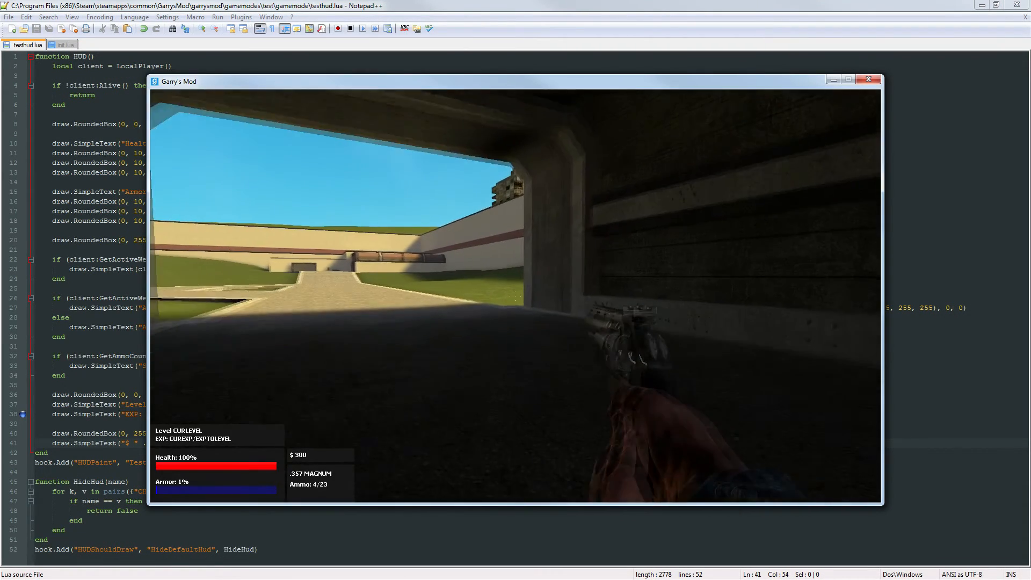
mouse_move(515, 296)
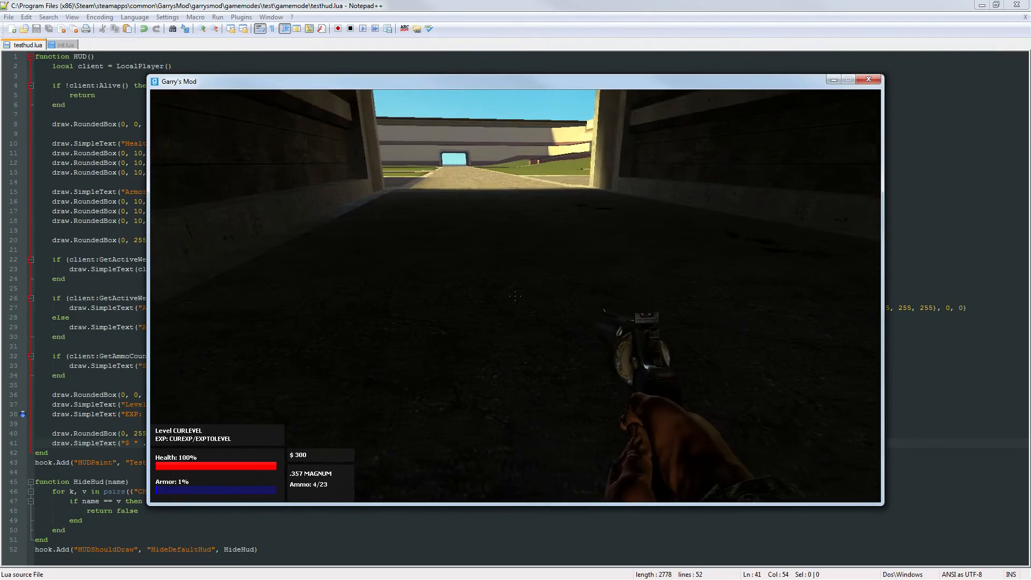